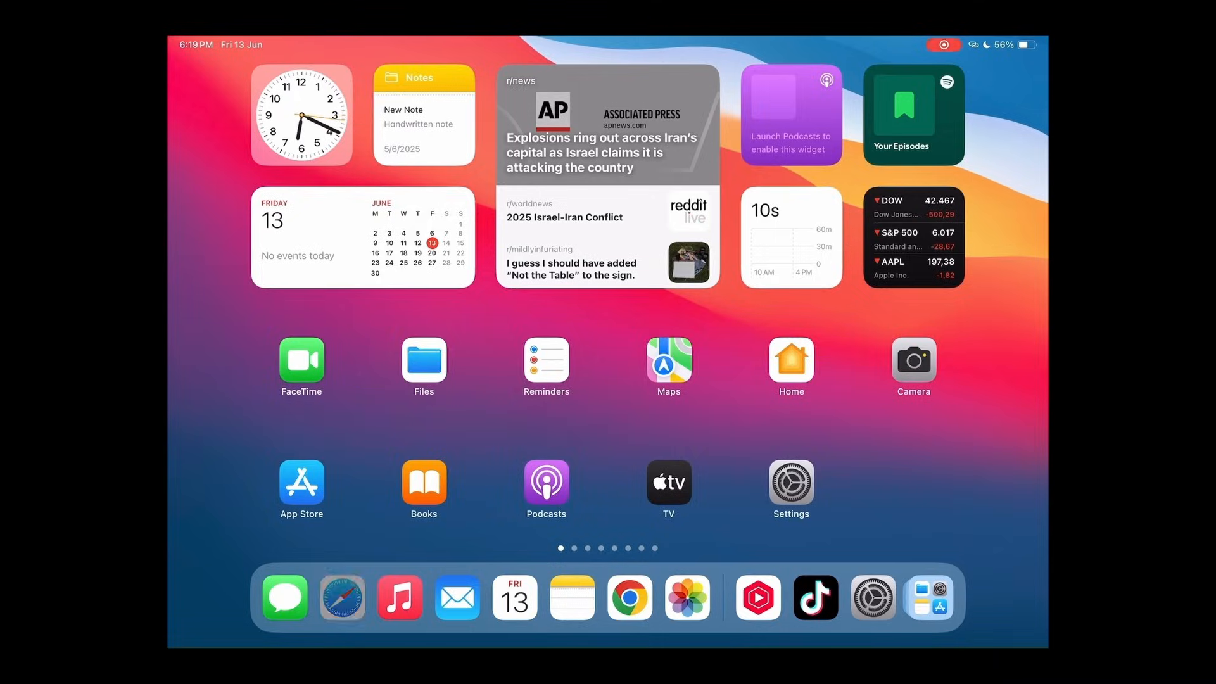
Search the web for 'apple developer' in Safari.
click(342, 599)
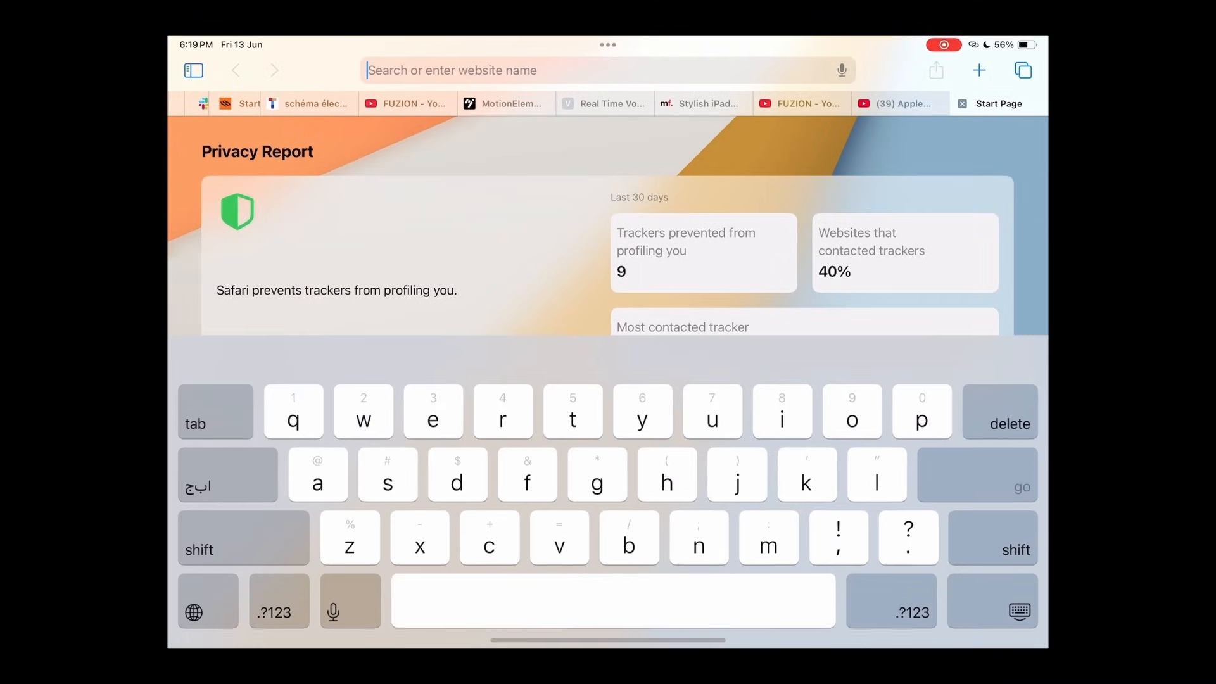
text(apple developer)
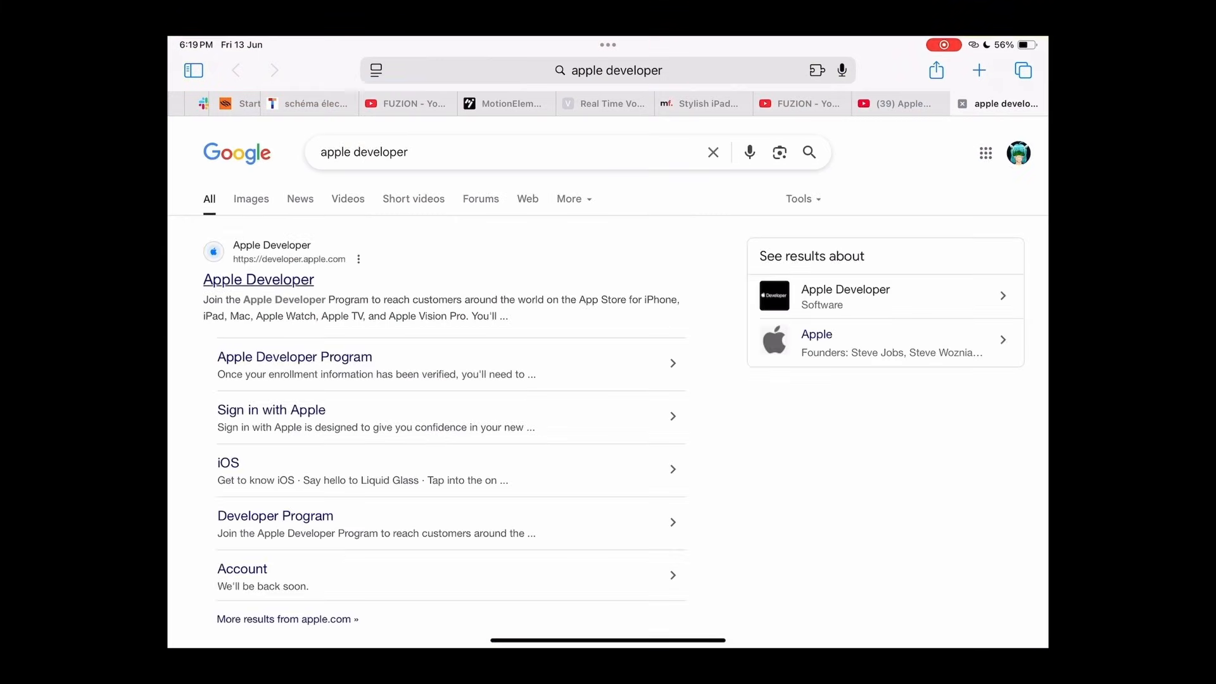
Open the Apple Developer site and continue past the Apple Account privacy notice.
click(258, 279)
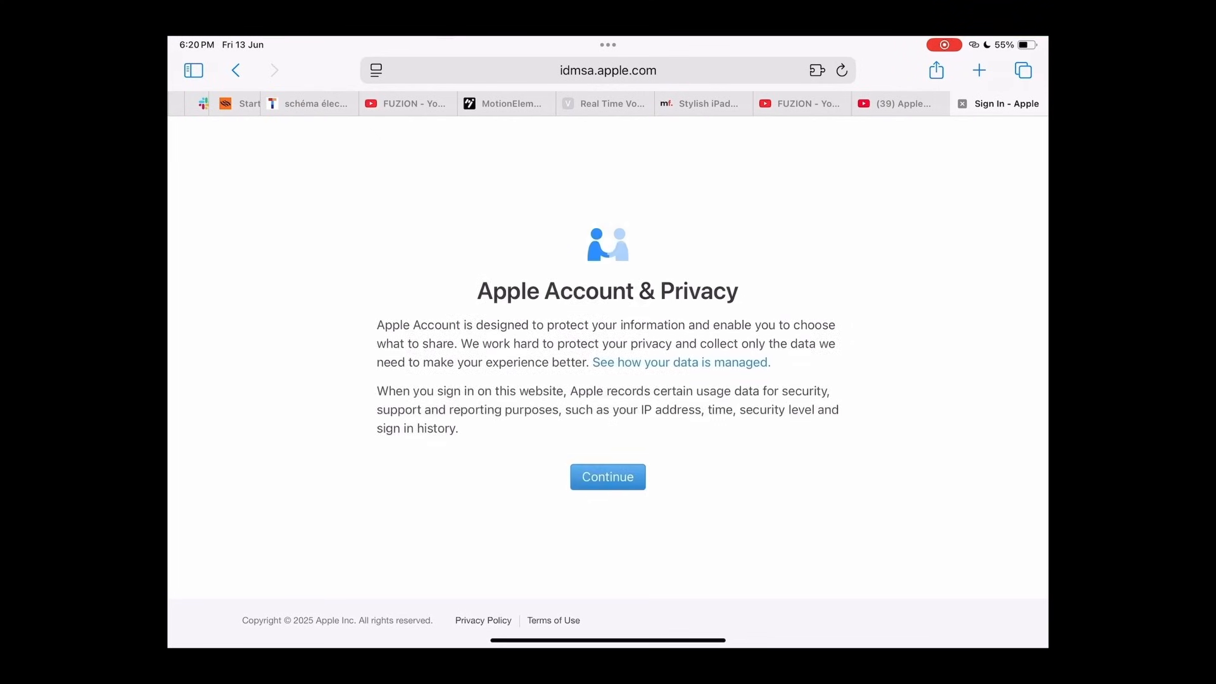
click(608, 477)
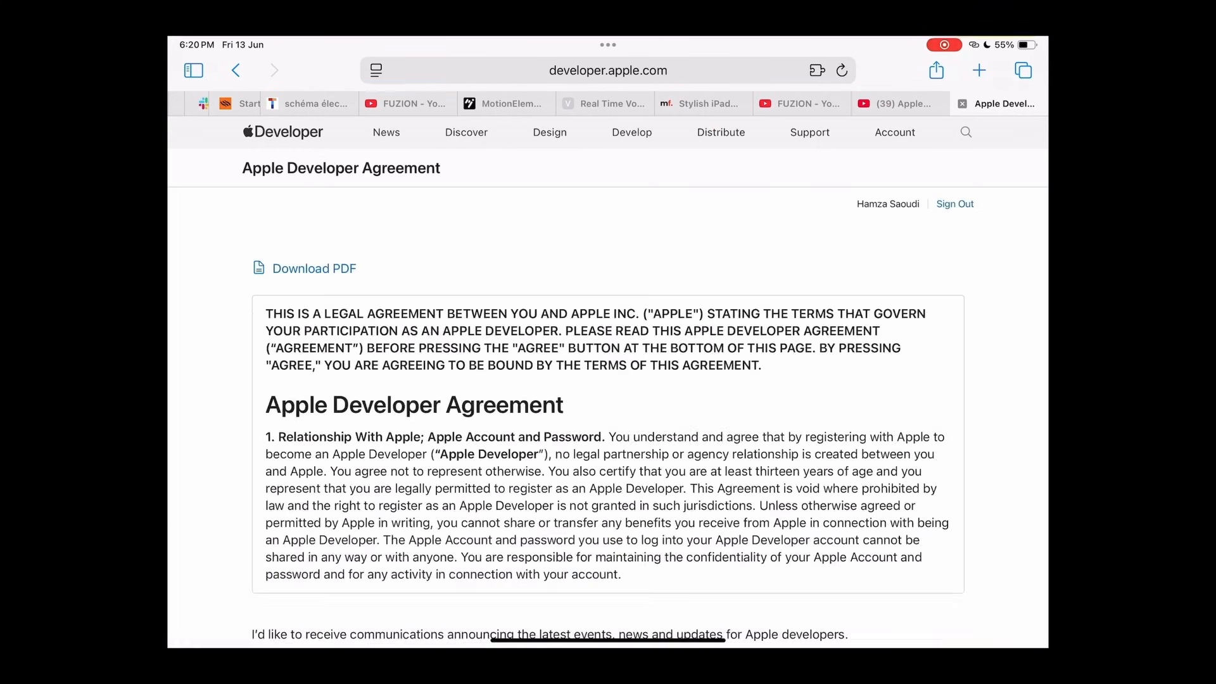
Accept the Apple Developer Agreement with communications set to Yes, then reach Software Update.
scroll(down, 3)
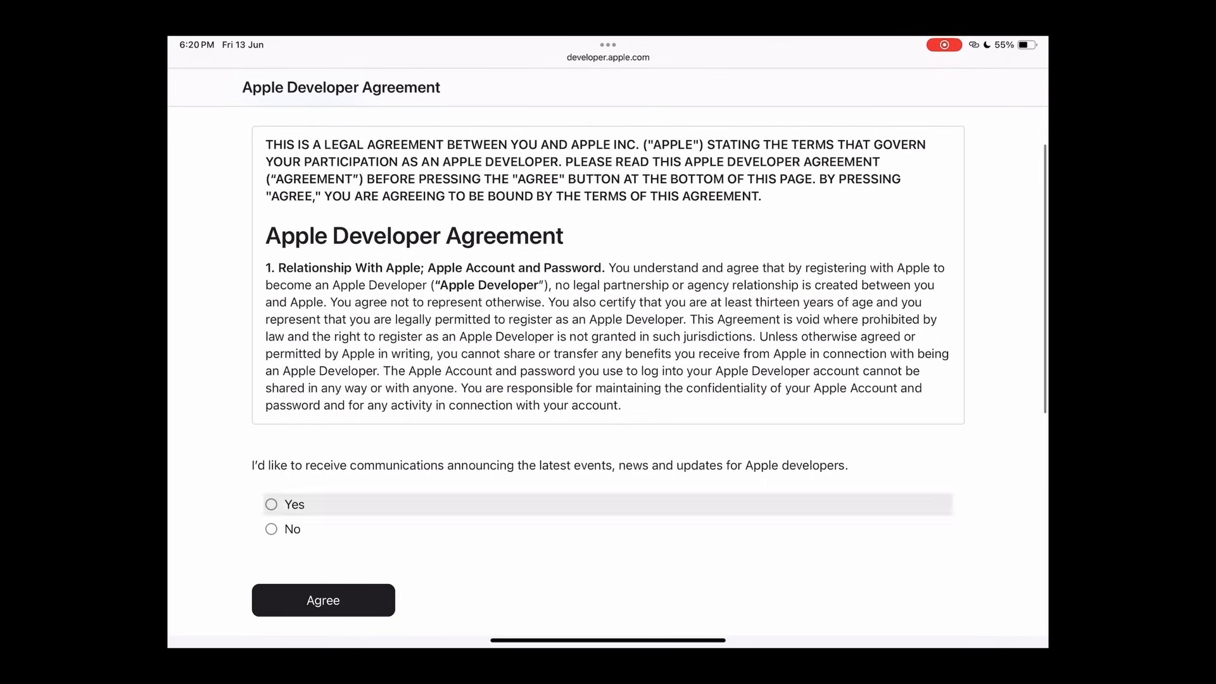
click(271, 504)
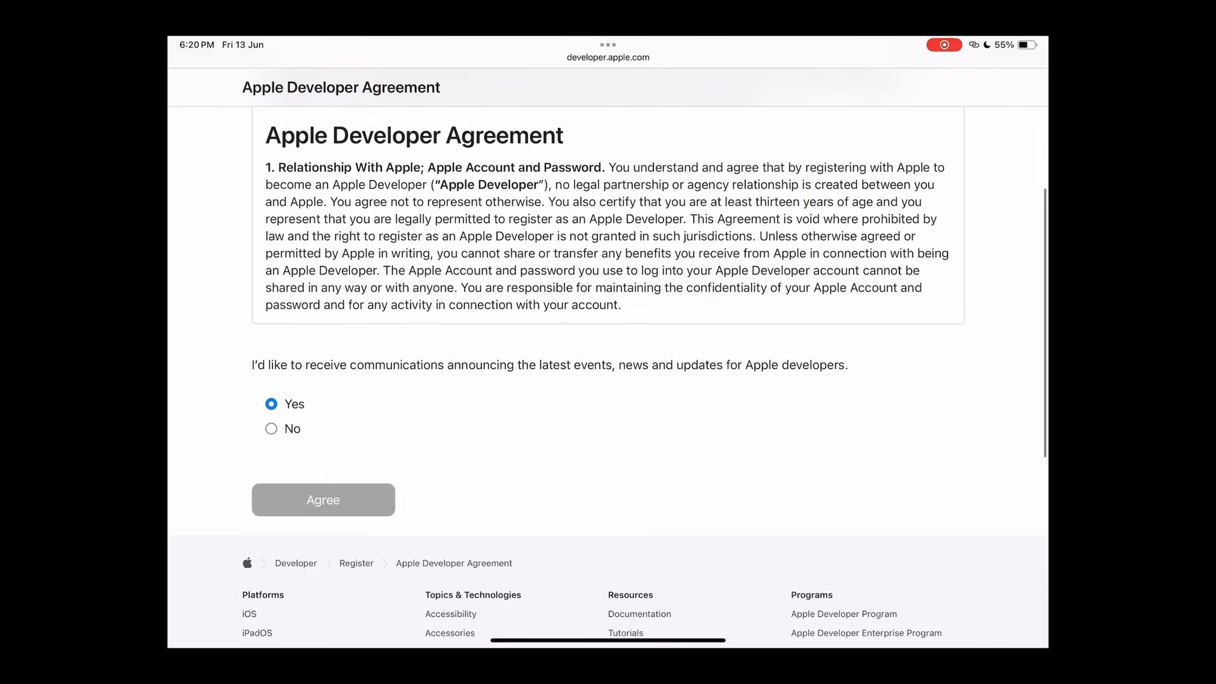
click(323, 499)
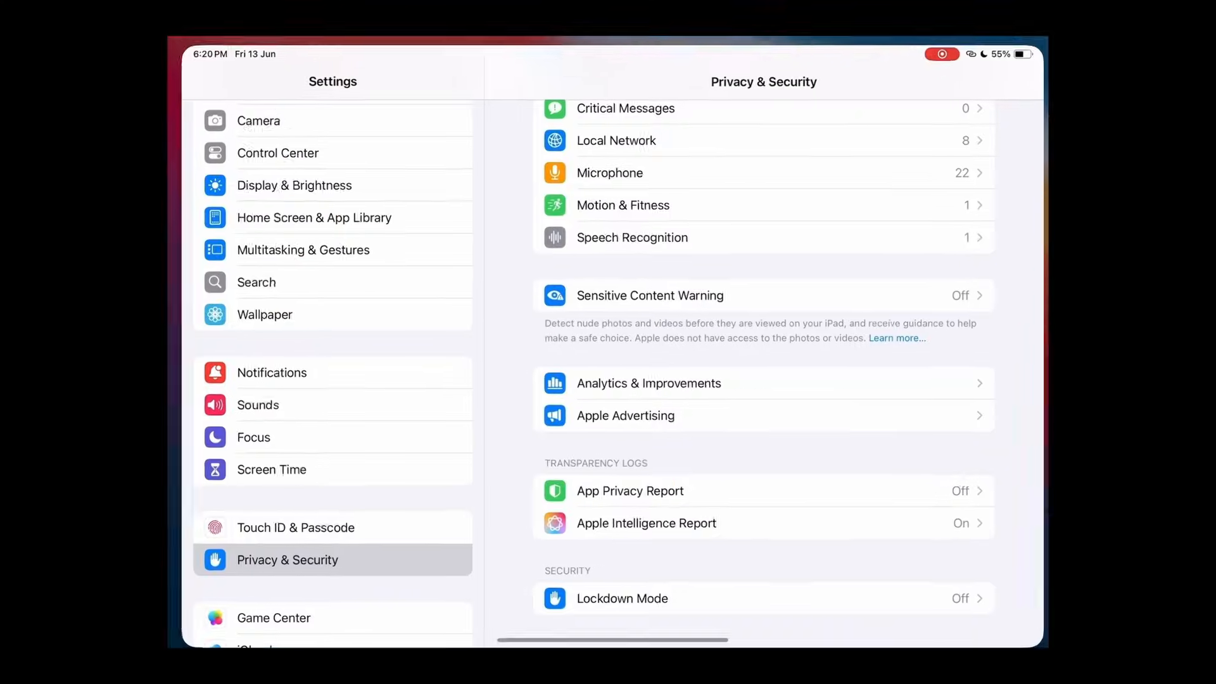
scroll(down, 3)
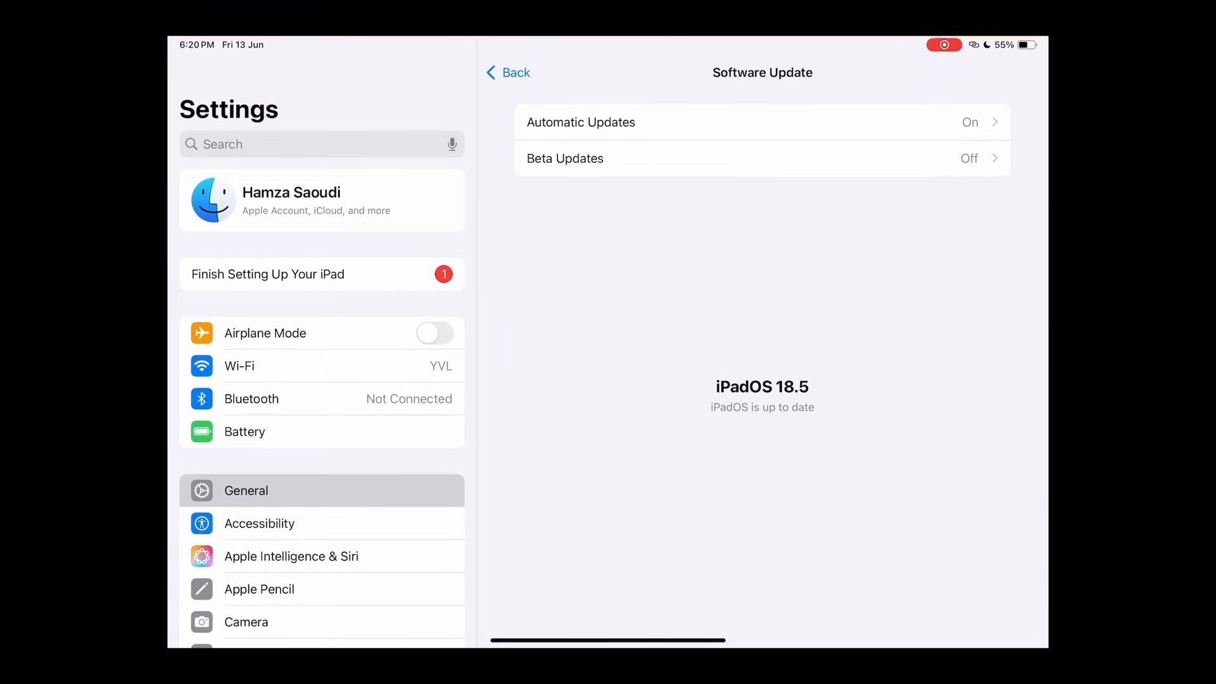
Set Beta Updates to iPadOS 26 Developer Beta and return to Software Update.
click(564, 159)
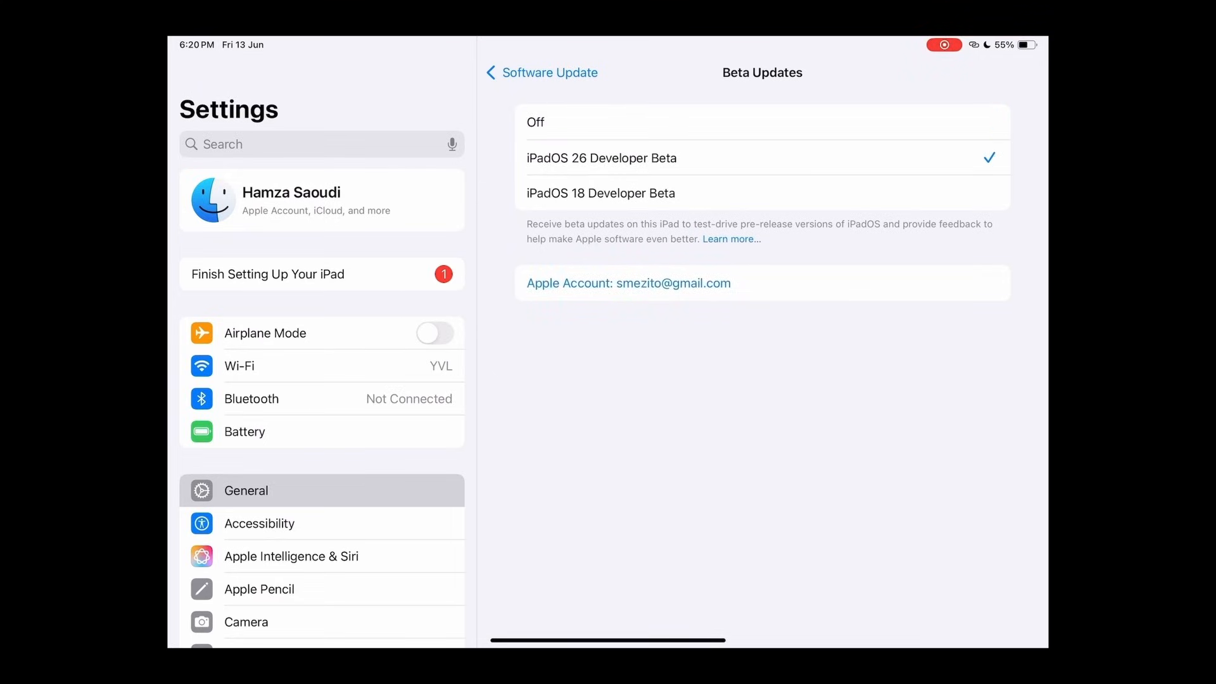
click(544, 72)
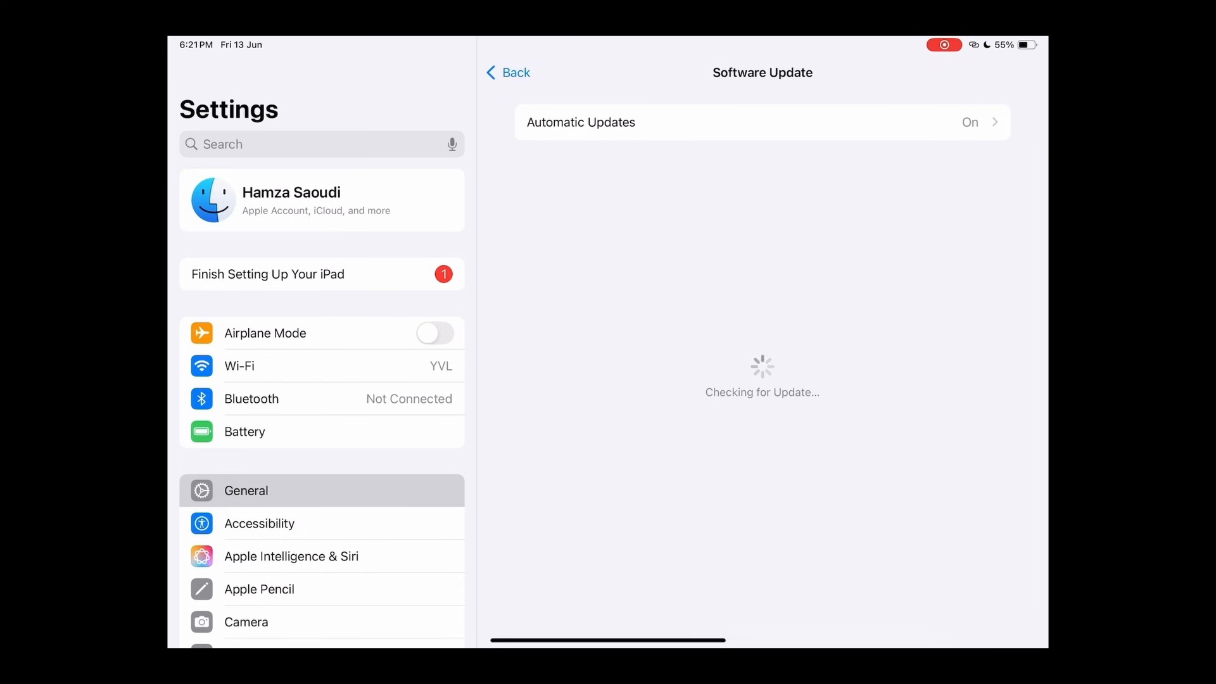